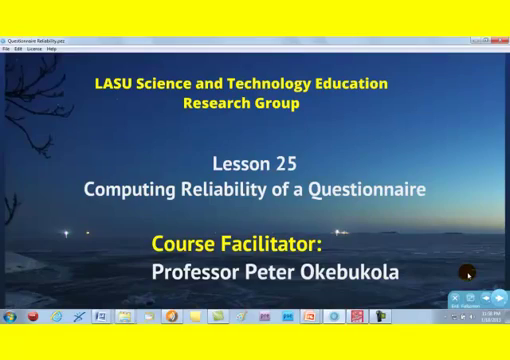
Step: Advance the slideshow to the 'Objective No. 1 – Coding the data' slide
{"action": "left_click", "coordinate": [490, 292]}
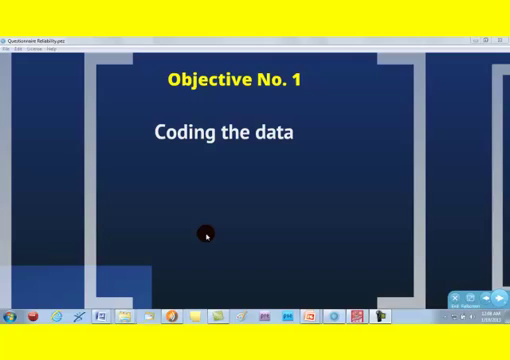
{"action": "mouse_move", "coordinate": [104, 316]}
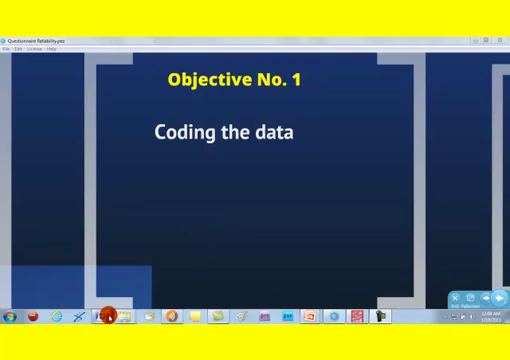
{"action": "mouse_move", "coordinate": [108, 320]}
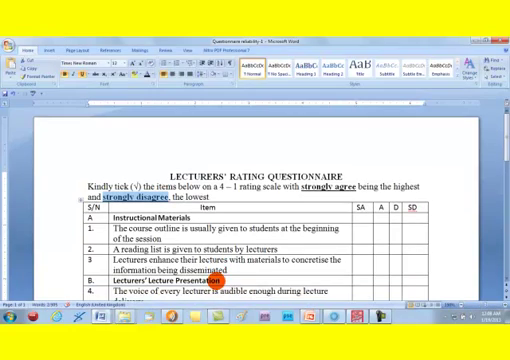
Step: Scroll the Lecturers' Rating Questionnaire to show its instructions and first items
{"action": "scroll", "scroll_direction": "down", "scroll_amount": 3}
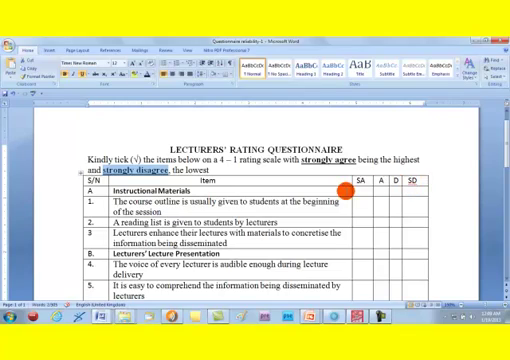
{"action": "scroll", "scroll_direction": "down", "scroll_amount": 3}
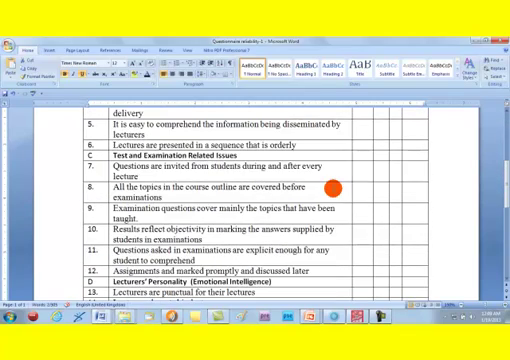
{"action": "scroll", "scroll_direction": "down", "scroll_amount": 3}
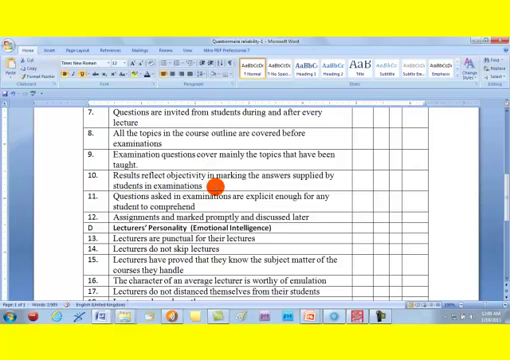
{"action": "scroll", "scroll_direction": "down", "scroll_amount": 3}
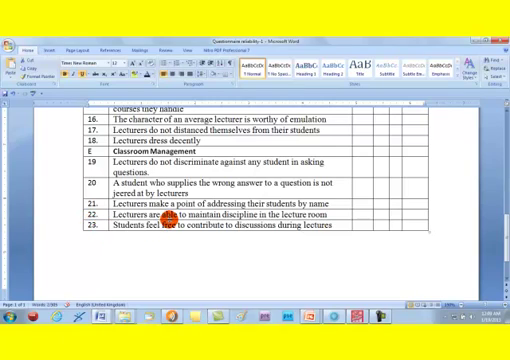
{"action": "scroll", "scroll_direction": "up", "scroll_amount": 3}
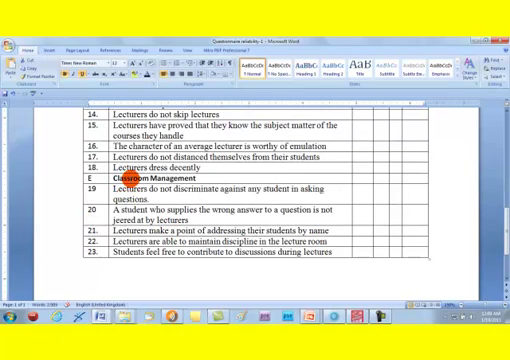
{"action": "scroll", "scroll_direction": "up", "scroll_amount": 3}
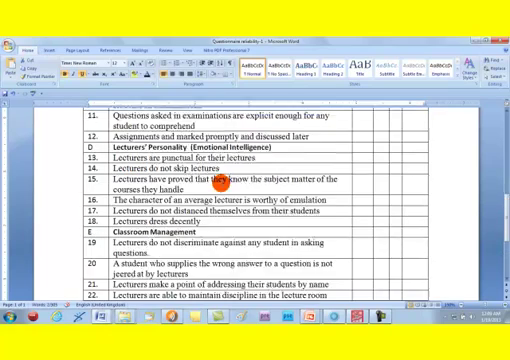
{"action": "scroll", "scroll_direction": "up", "scroll_amount": 3}
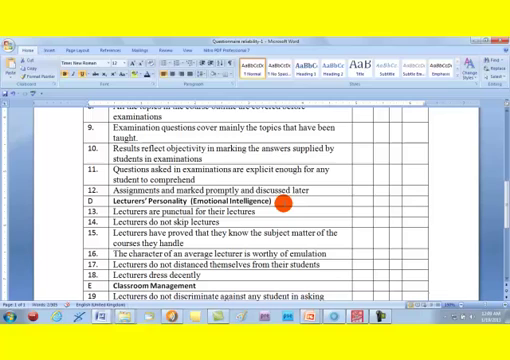
{"action": "scroll", "scroll_direction": "up", "scroll_amount": 3}
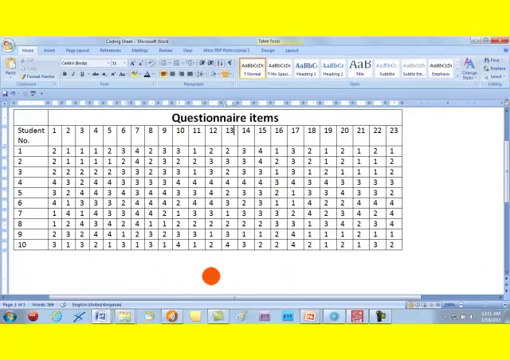
{"action": "scroll", "scroll_direction": "up", "scroll_amount": 3}
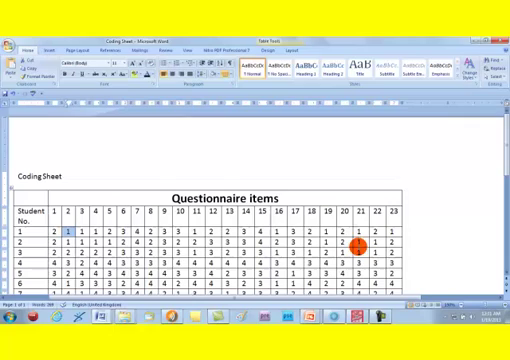
{"action": "scroll", "scroll_direction": "down", "scroll_amount": 3}
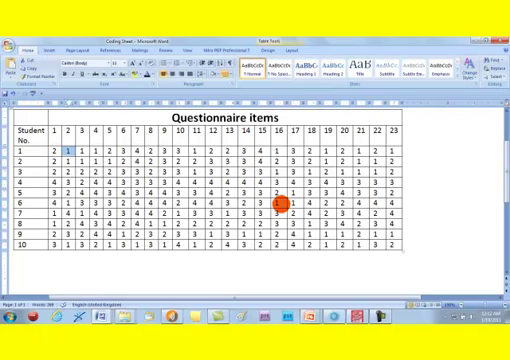
{"action": "mouse_move", "coordinate": [280, 228]}
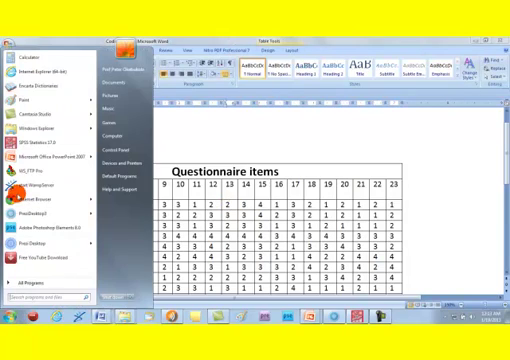
{"action": "mouse_move", "coordinate": [44, 146]}
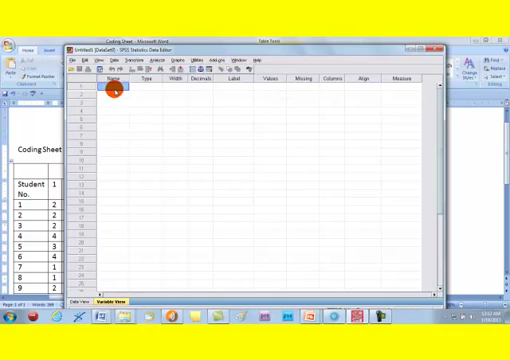
{"action": "mouse_move", "coordinate": [192, 100]}
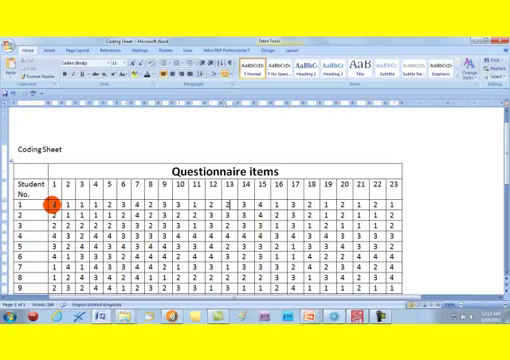
Step: Select the grid of student item scores in the coding sheet for copying
{"action": "scroll", "scroll_direction": "down", "scroll_amount": 3}
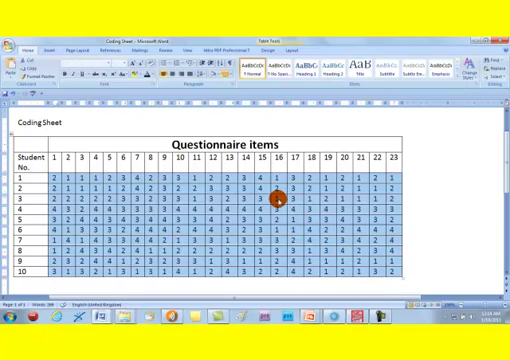
{"action": "right_click", "coordinate": [280, 198]}
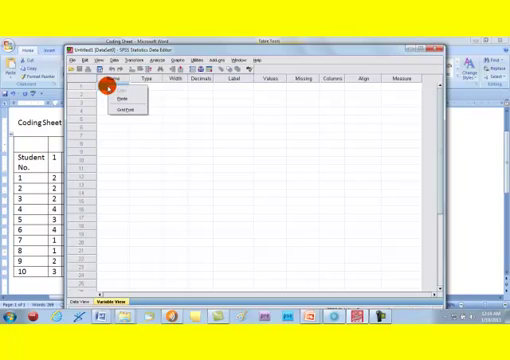
Step: Paste the coded student scores into the SPSS Data View, accepting the warning
{"action": "left_click", "coordinate": [124, 96]}
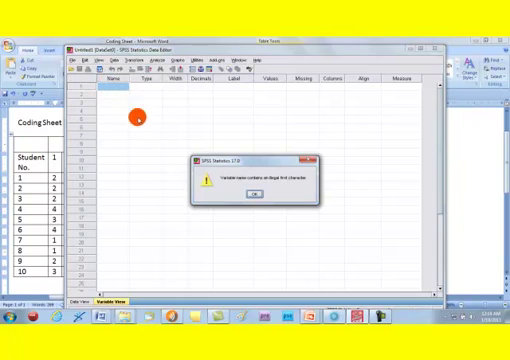
{"action": "left_click", "coordinate": [250, 196]}
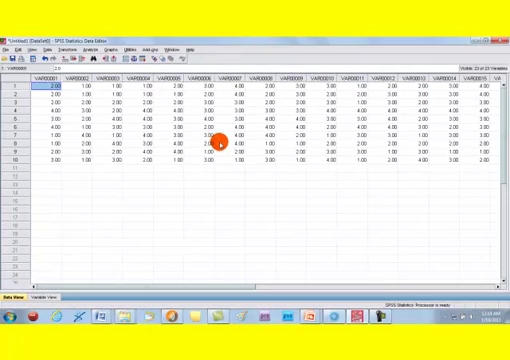
{"action": "mouse_move", "coordinate": [156, 160]}
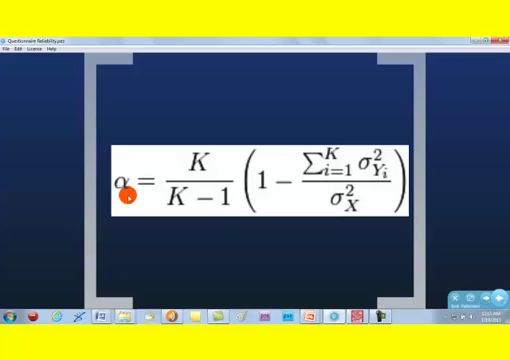
{"action": "mouse_move", "coordinate": [232, 156]}
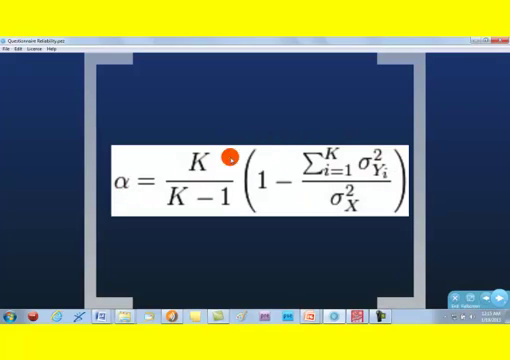
{"action": "mouse_move", "coordinate": [264, 166]}
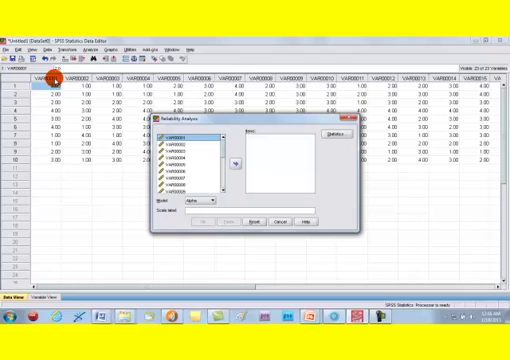
{"action": "mouse_move", "coordinate": [250, 76]}
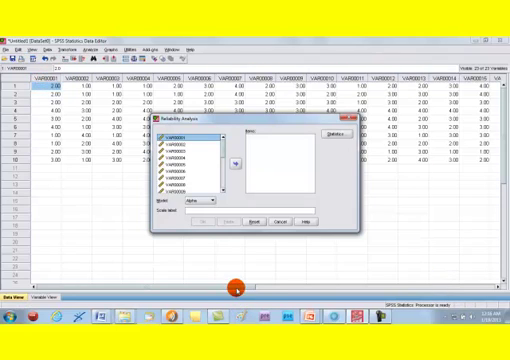
Step: Move all questionnaire item variables into the Reliability Analysis Items list
{"action": "scroll", "scroll_direction": "right", "scroll_amount": 3}
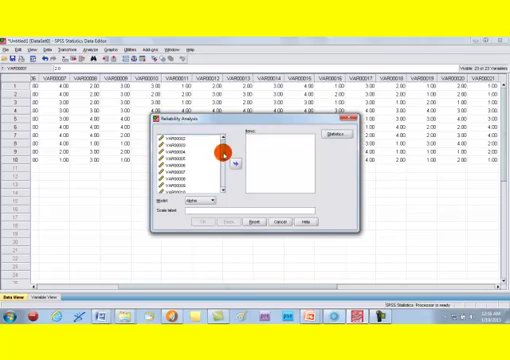
{"action": "left_click", "coordinate": [184, 136]}
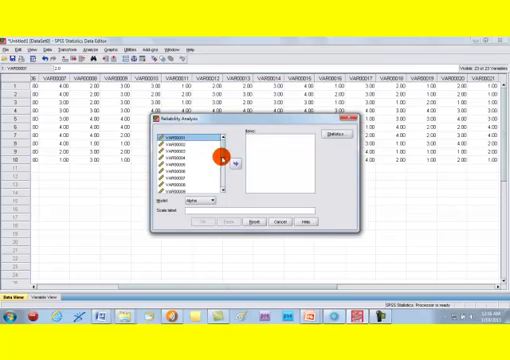
{"action": "left_click", "coordinate": [228, 156]}
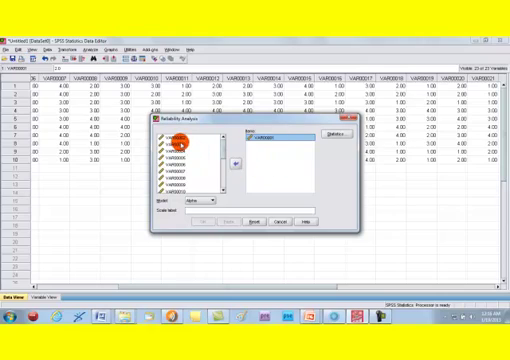
{"action": "left_click", "coordinate": [228, 158]}
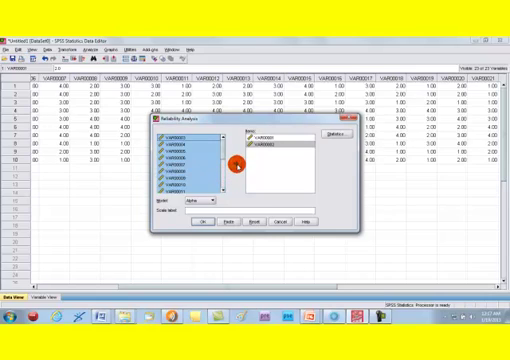
{"action": "left_click", "coordinate": [228, 160]}
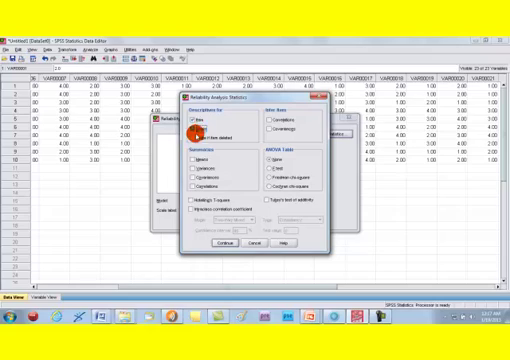
Step: Request item descriptives in Statistics and run the reliability analysis
{"action": "left_click", "coordinate": [200, 130]}
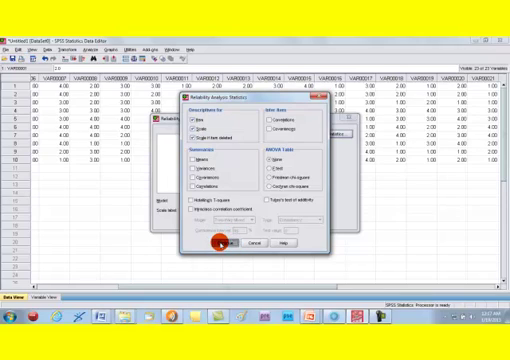
{"action": "left_click", "coordinate": [222, 242]}
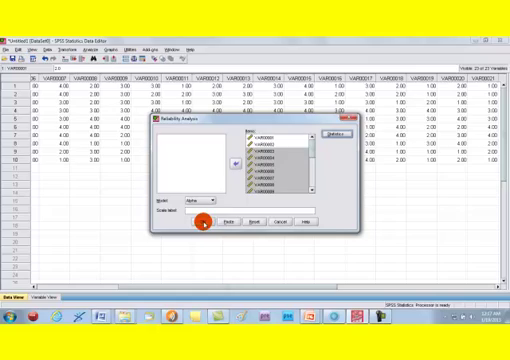
{"action": "left_click", "coordinate": [200, 220]}
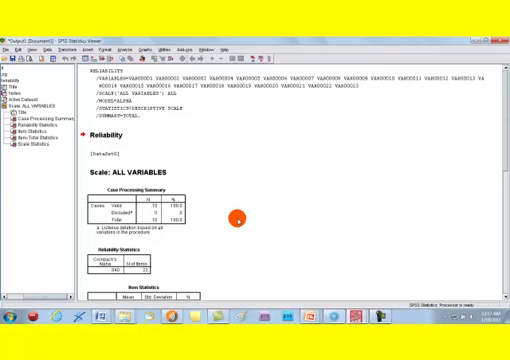
{"action": "mouse_move", "coordinate": [144, 224]}
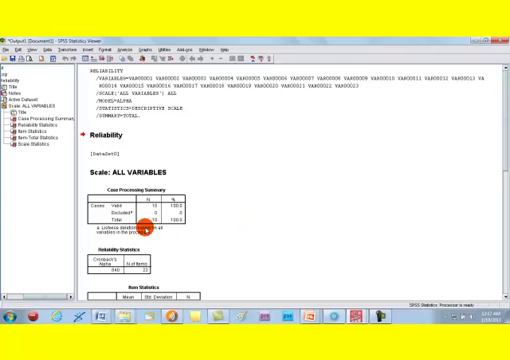
Step: Scroll the output to the Cronbach's alpha and Item Statistics tables
{"action": "scroll", "scroll_direction": "down", "scroll_amount": 3}
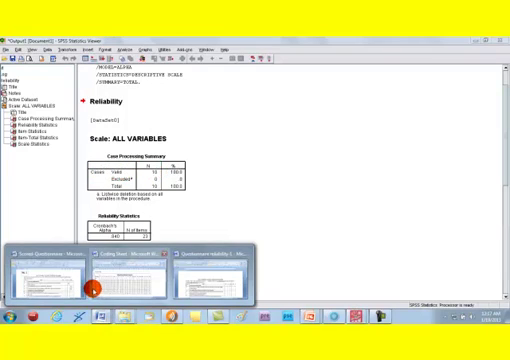
{"action": "left_click", "coordinate": [140, 276]}
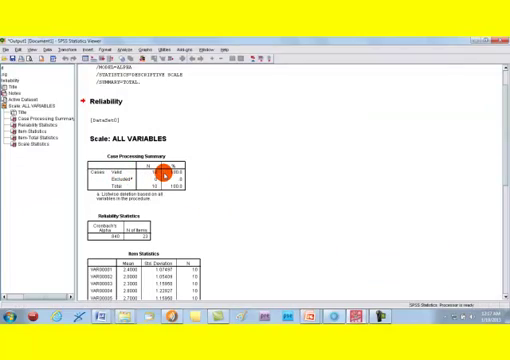
{"action": "mouse_move", "coordinate": [152, 212]}
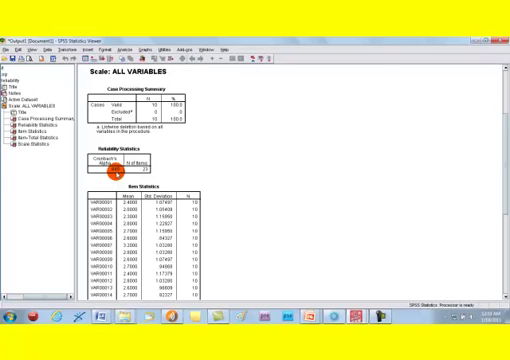
{"action": "mouse_move", "coordinate": [190, 172]}
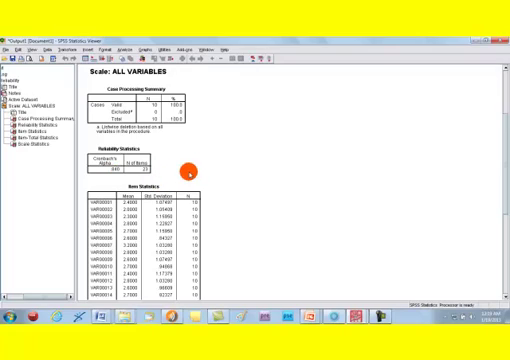
Step: Scroll the output down to the Item-Total Statistics table
{"action": "scroll", "scroll_direction": "down", "scroll_amount": 3}
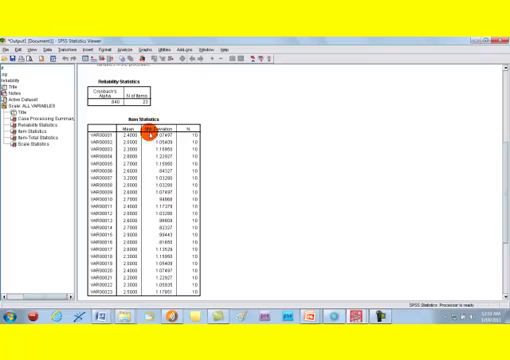
{"action": "mouse_move", "coordinate": [172, 176]}
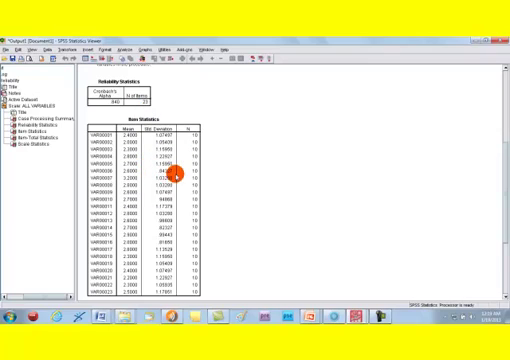
{"action": "scroll", "scroll_direction": "down", "scroll_amount": 3}
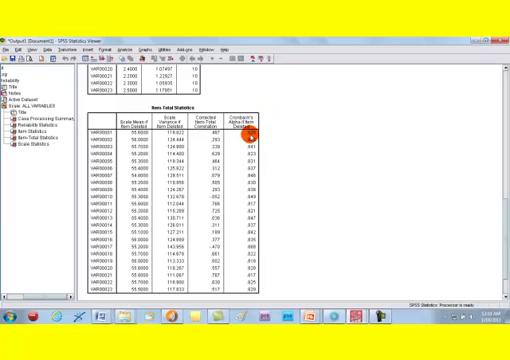
{"action": "mouse_move", "coordinate": [88, 132]}
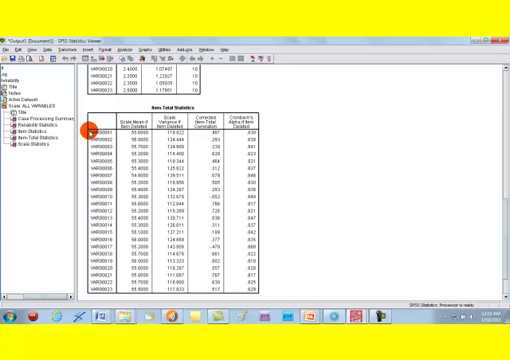
{"action": "mouse_move", "coordinate": [250, 132]}
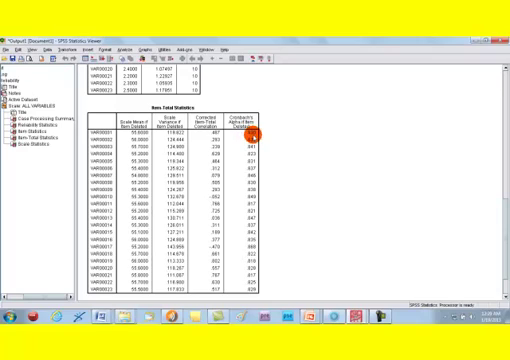
{"action": "scroll", "scroll_direction": "up", "scroll_amount": 3}
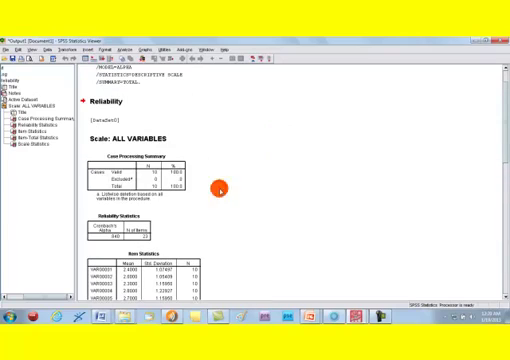
{"action": "mouse_move", "coordinate": [116, 238]}
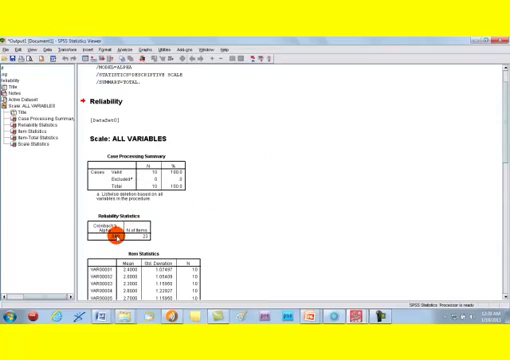
{"action": "scroll", "scroll_direction": "down", "scroll_amount": 3}
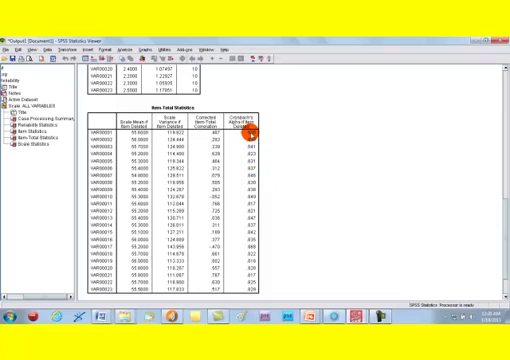
{"action": "mouse_move", "coordinate": [268, 136]}
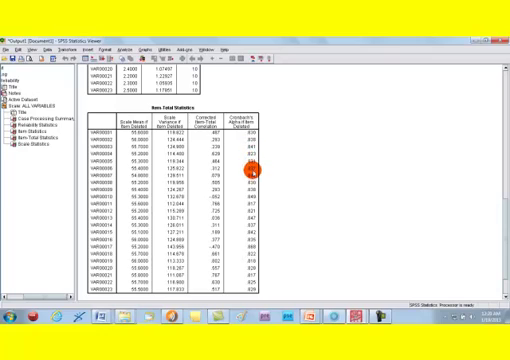
{"action": "mouse_move", "coordinate": [256, 212]}
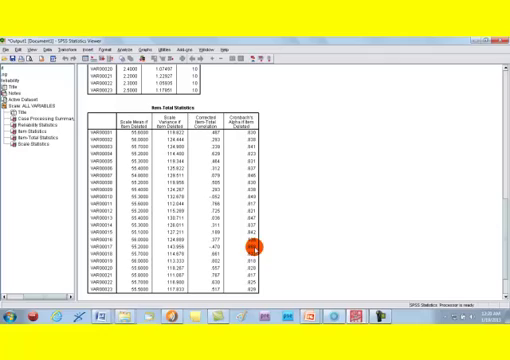
{"action": "scroll", "scroll_direction": "down", "scroll_amount": 3}
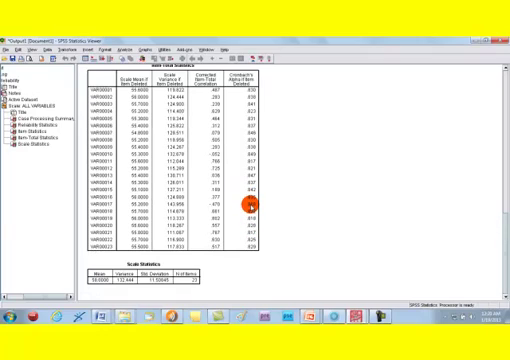
{"action": "mouse_move", "coordinate": [258, 210]}
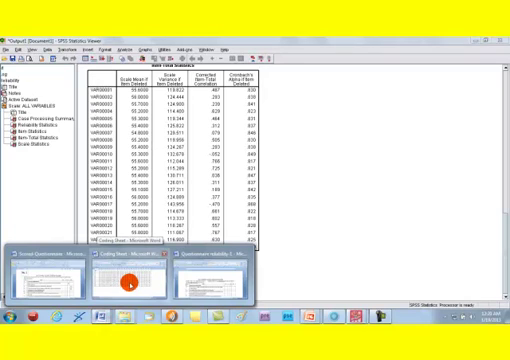
Step: Switch between the coding sheet and questionnaire documents to review the student ratings
{"action": "left_click", "coordinate": [124, 280]}
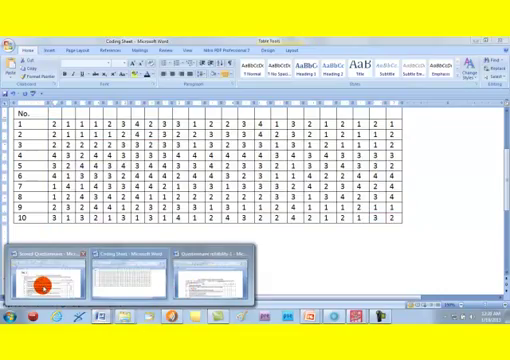
{"action": "left_click", "coordinate": [212, 270]}
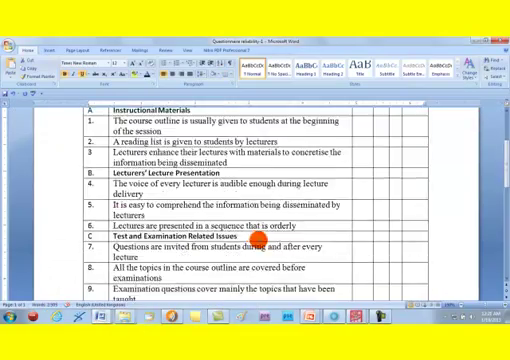
{"action": "scroll", "scroll_direction": "down", "scroll_amount": 3}
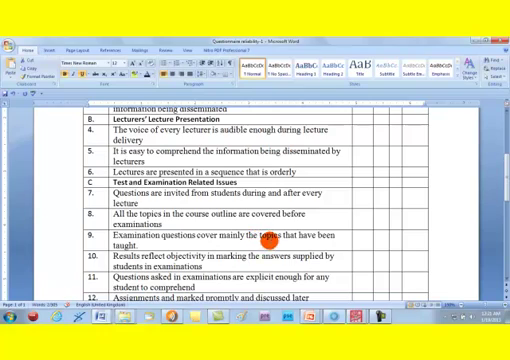
{"action": "scroll", "scroll_direction": "up", "scroll_amount": 3}
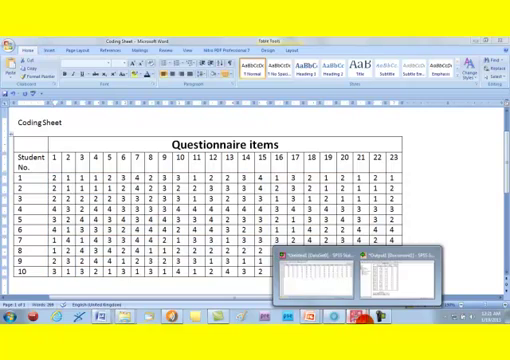
Step: Return to SPSS and confirm the reliability analysis Statistics options for the item variables
{"action": "left_click", "coordinate": [318, 266]}
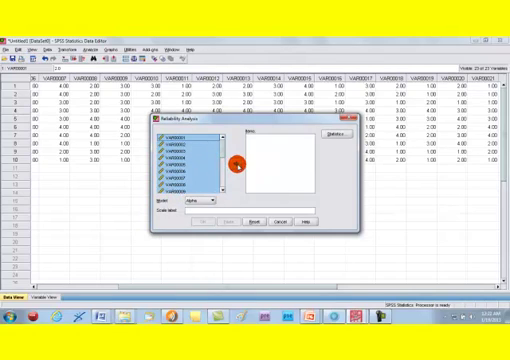
{"action": "left_click", "coordinate": [228, 162]}
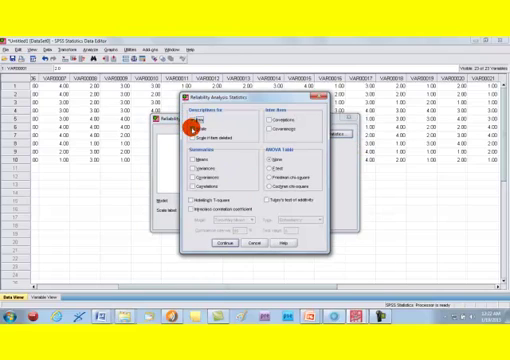
{"action": "left_click", "coordinate": [218, 240]}
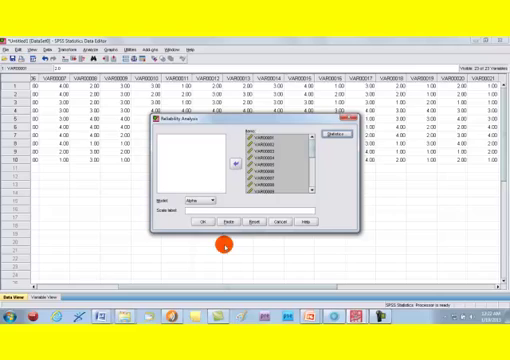